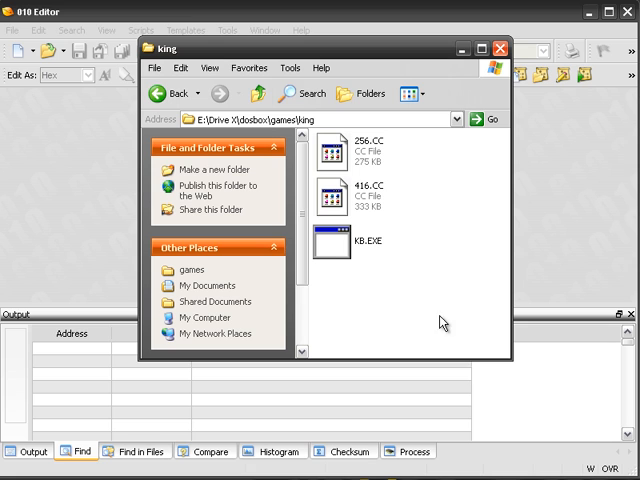
mouse_move(397, 322)
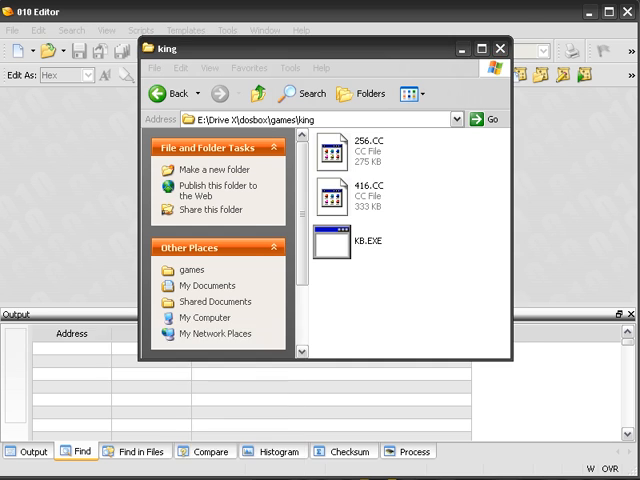
Step: Run KB.EXE from the king folder so the game creates the BOB.DAT save
double_click(325, 240)
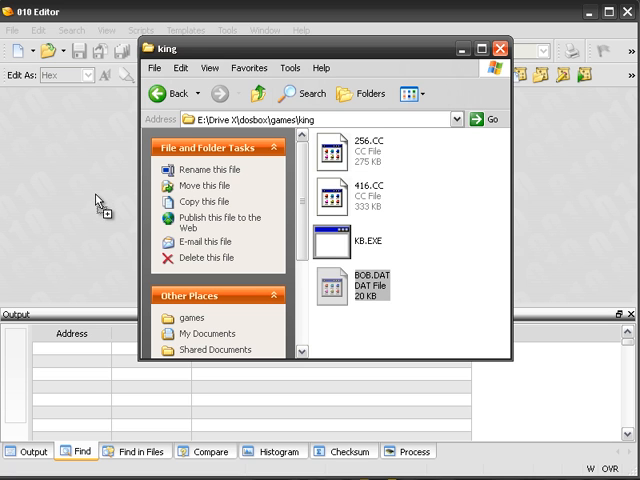
Step: Open BOB.DAT in 010 Editor and search for 7500 as ASCII text, finding nothing
double_click(331, 288)
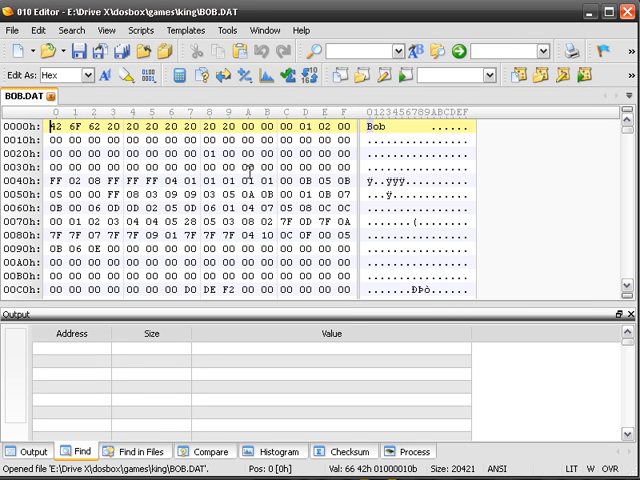
mouse_move(352, 217)
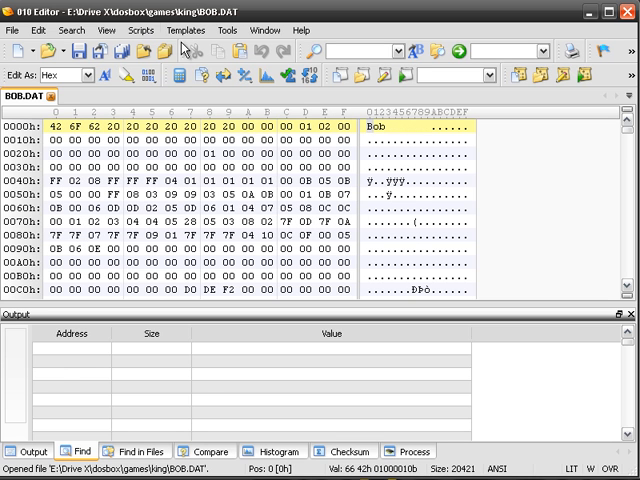
click(73, 53)
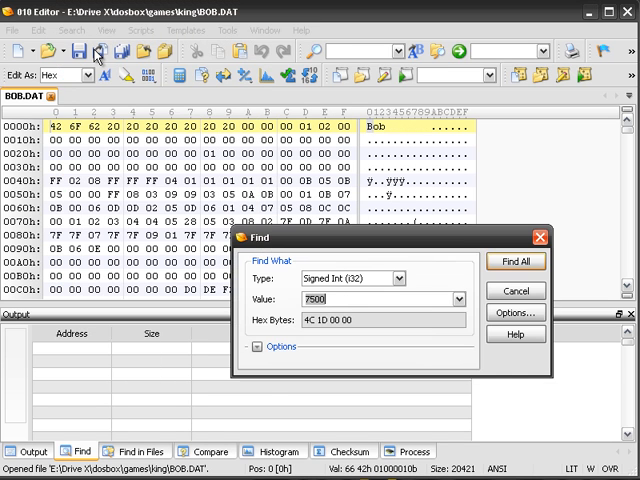
click(392, 278)
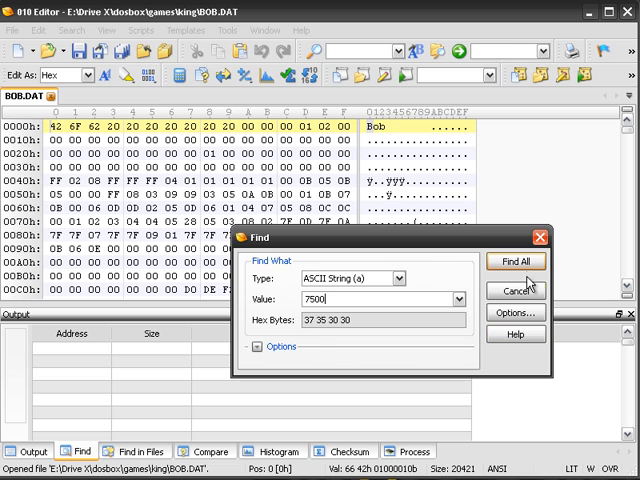
click(515, 261)
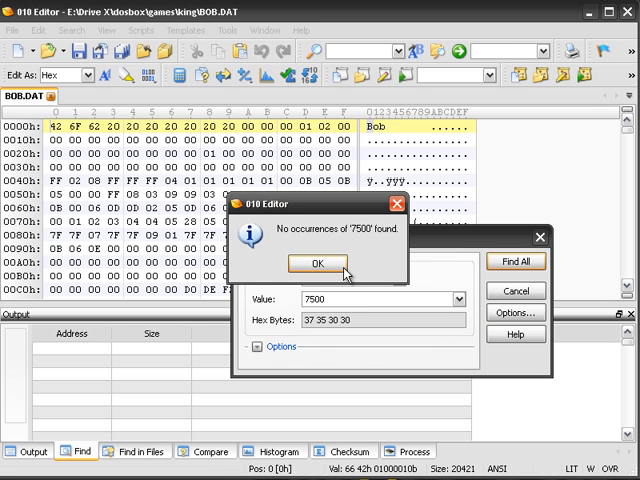
click(319, 263)
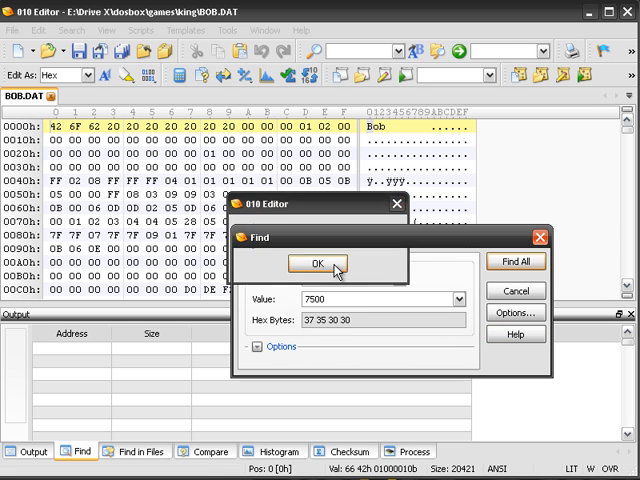
Step: Find all occurrences of 7500 as a signed 32-bit integer, matching at FC1h
click(316, 263)
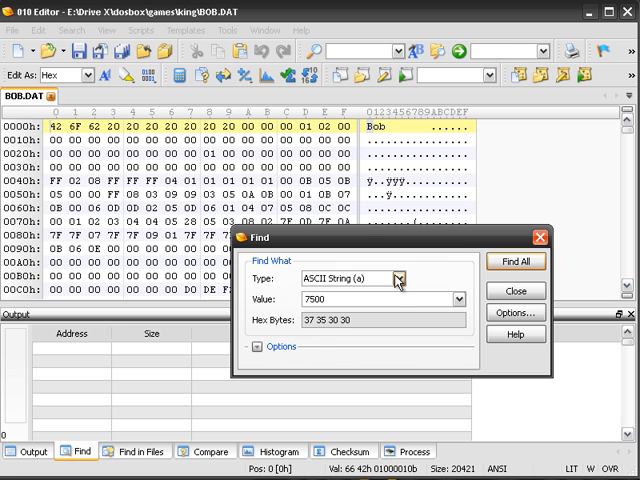
click(405, 278)
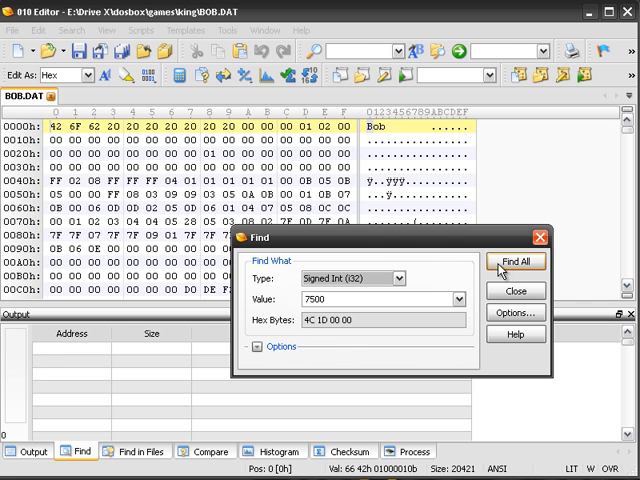
click(513, 262)
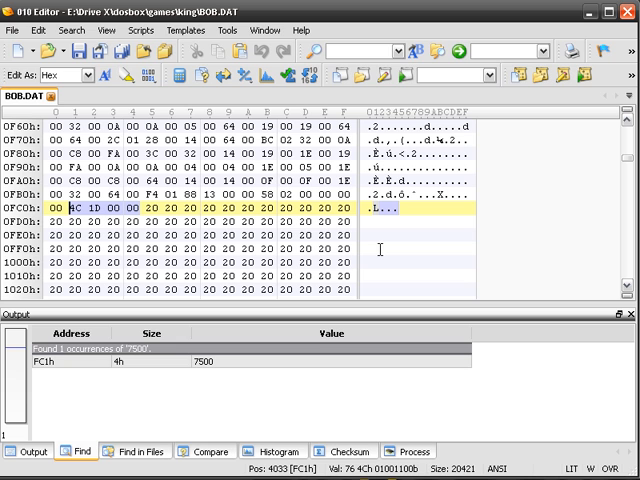
mouse_move(378, 244)
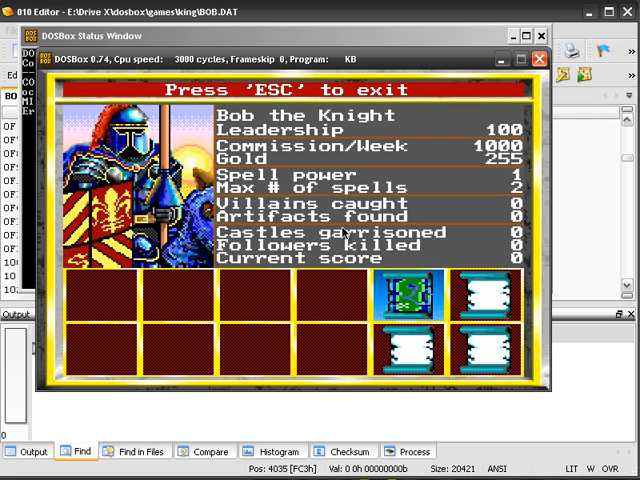
mouse_move(500, 65)
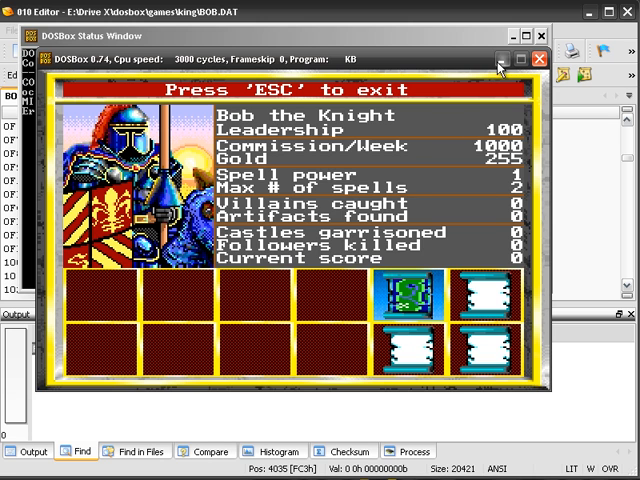
Step: Click DOSBox's title-bar button over the status screen showing leadership 100, gold 255
click(538, 59)
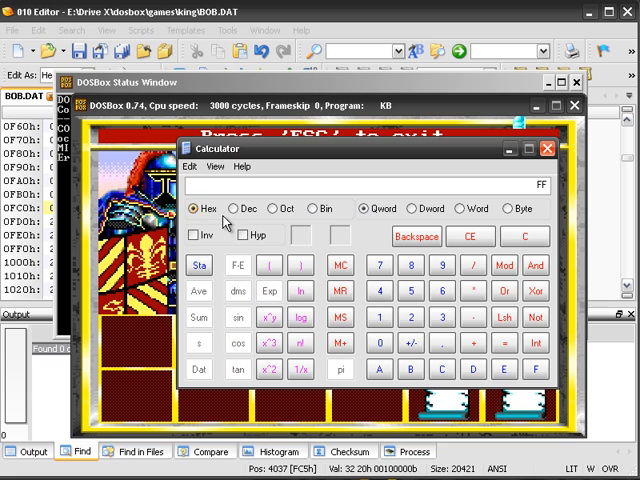
Step: Convert hex FFFFFF to decimal in Calculator, reading 16777215
click(536, 369)
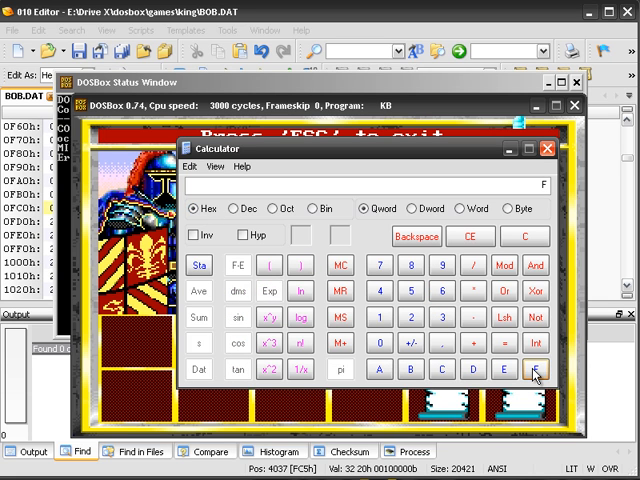
click(535, 369)
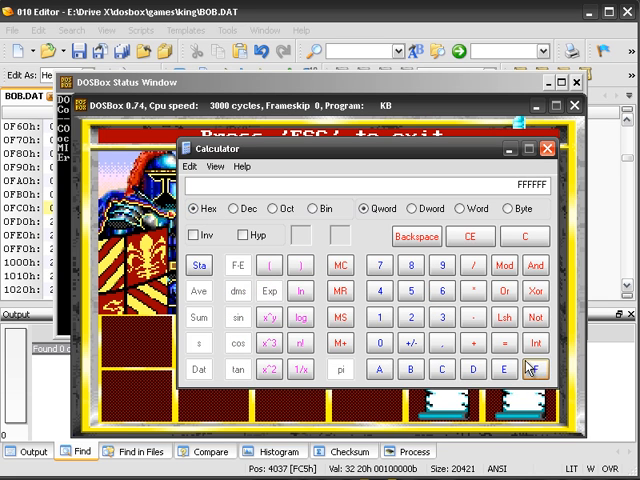
click(237, 208)
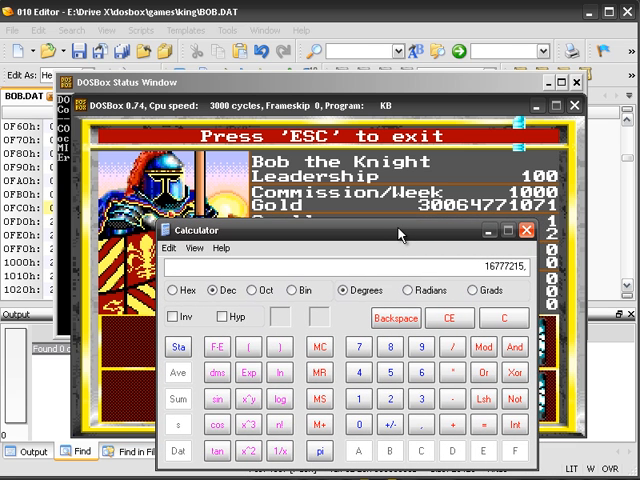
click(187, 282)
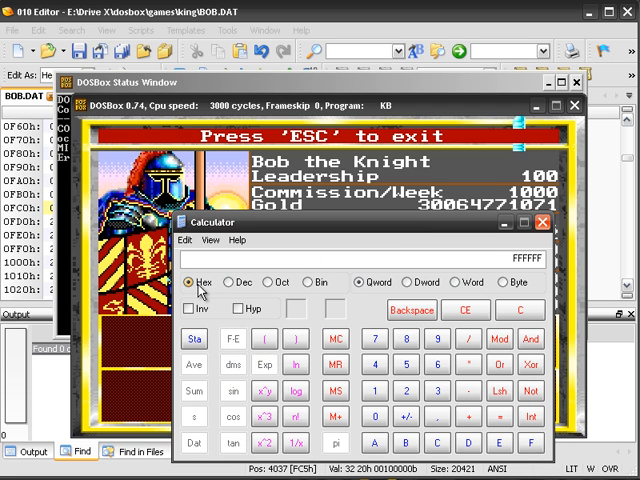
click(519, 310)
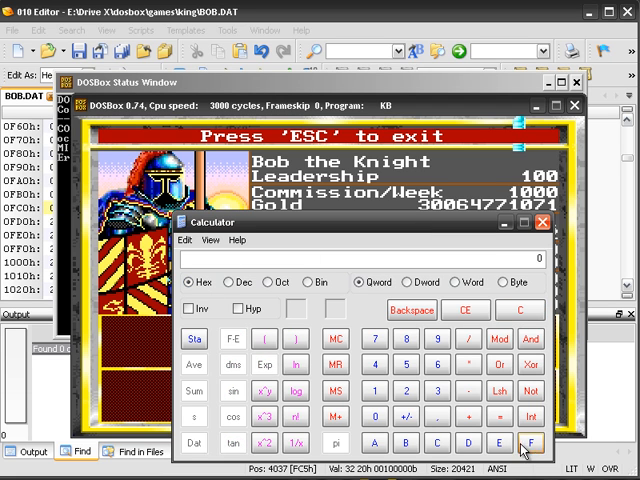
click(534, 445)
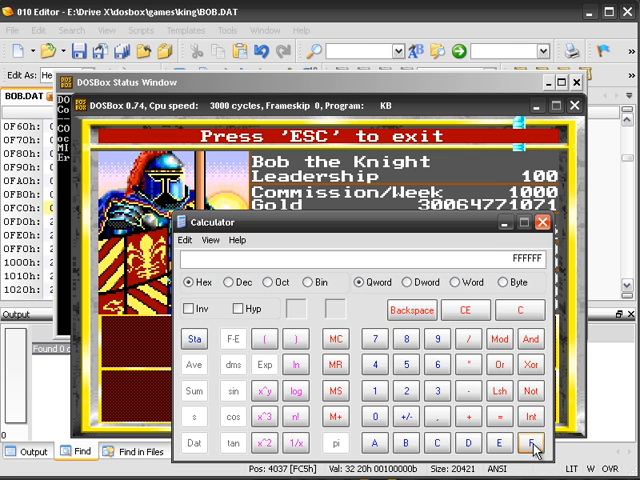
click(225, 282)
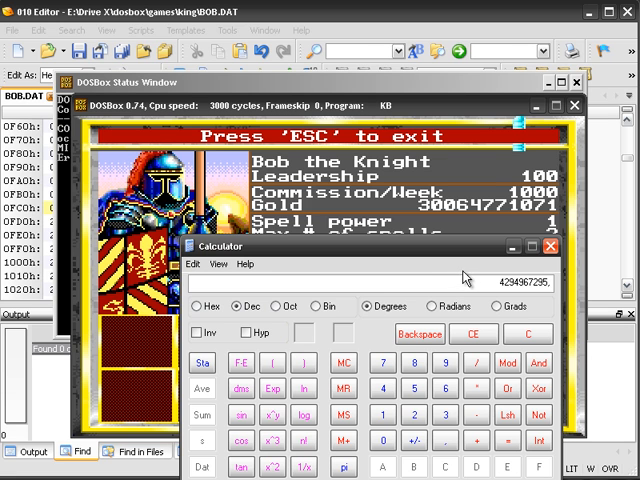
click(553, 247)
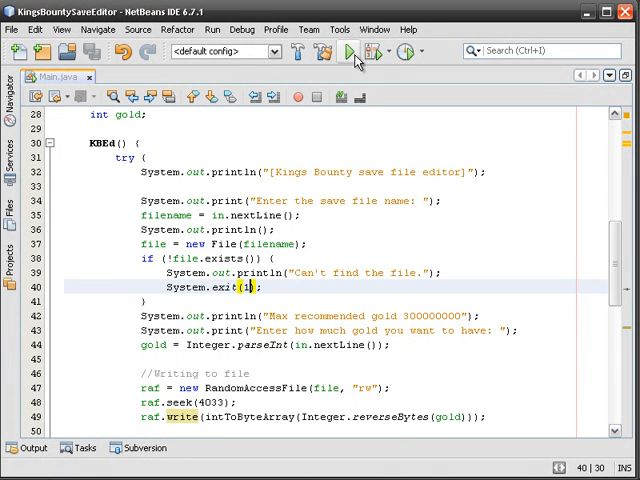
Step: Run the save editor with path E:\Drive X\dosbox\games\king\ and gold 300000000
click(349, 51)
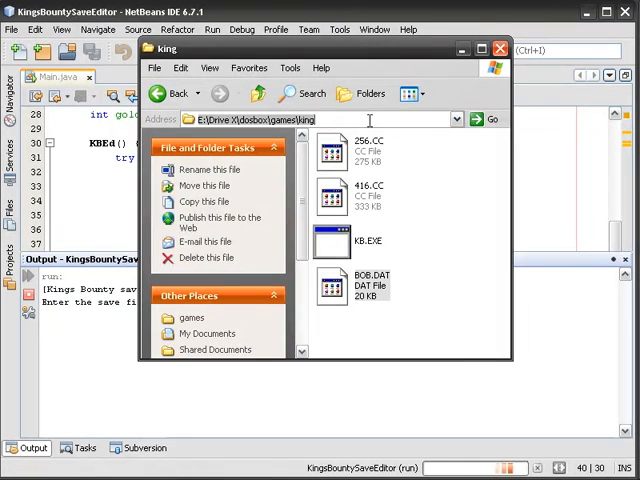
click(499, 48)
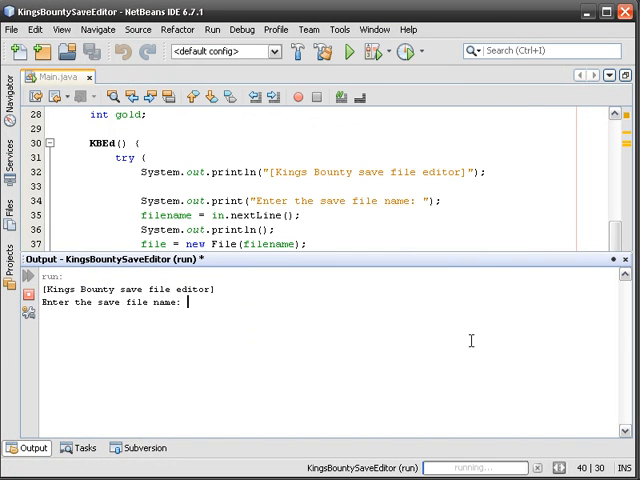
text(E:\Drive X\dosbox\games\king\bob.dat)
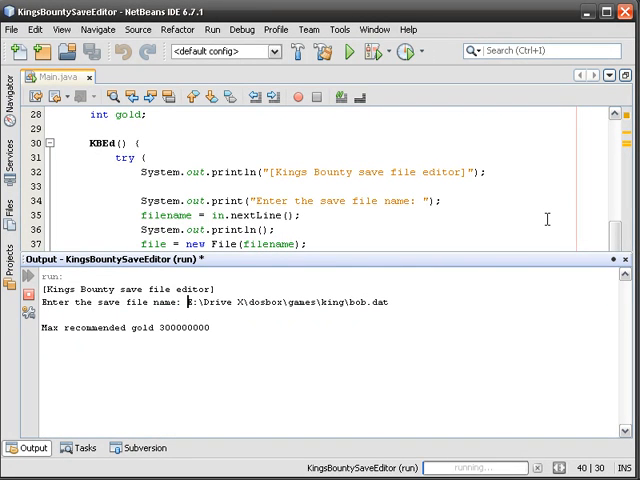
key(Enter)
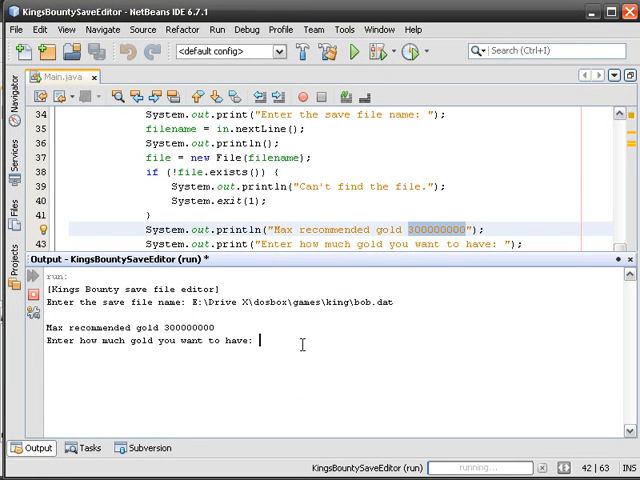
text(300000000)
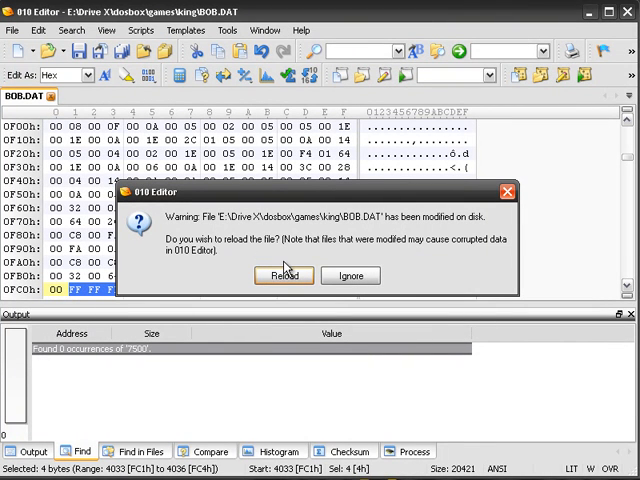
mouse_move(270, 263)
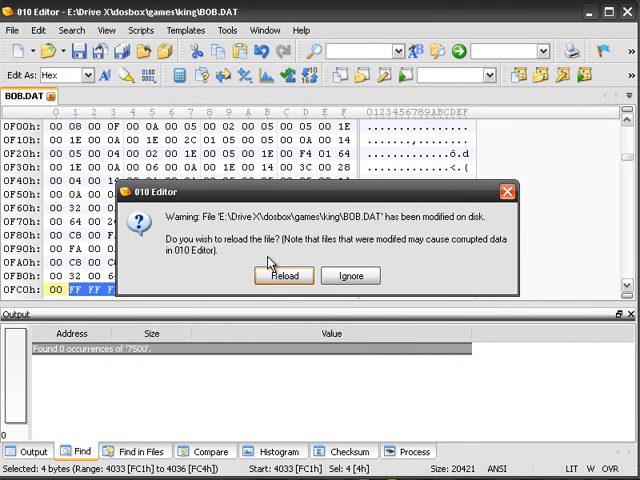
Step: Reload the externally modified BOB.DAT from the warning dialog
click(284, 275)
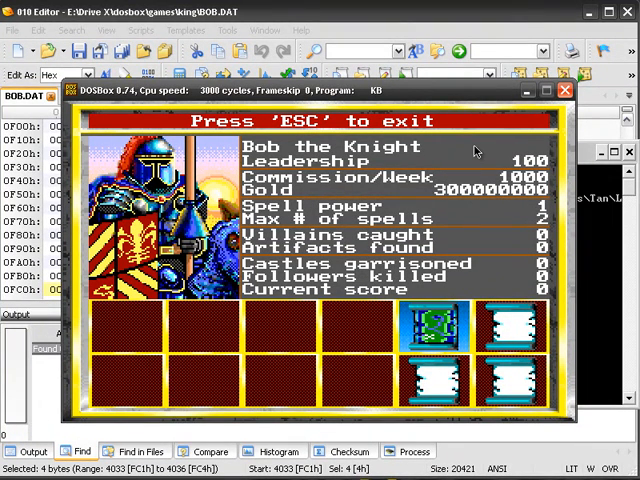
mouse_move(488, 180)
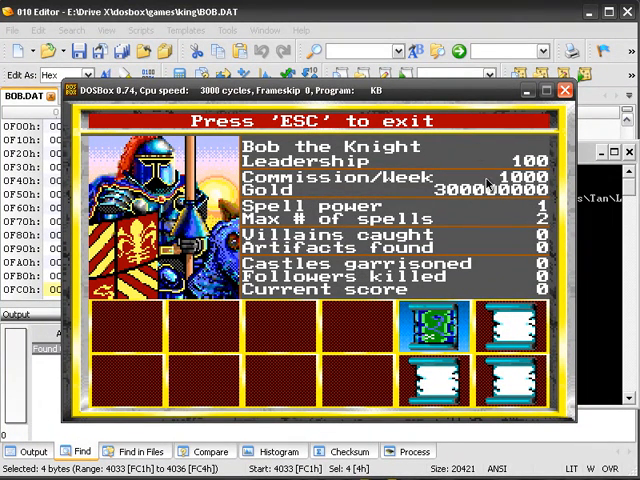
mouse_move(350, 185)
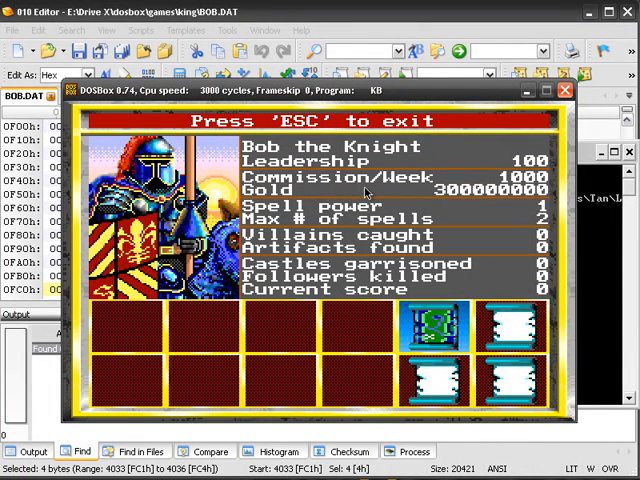
mouse_move(480, 183)
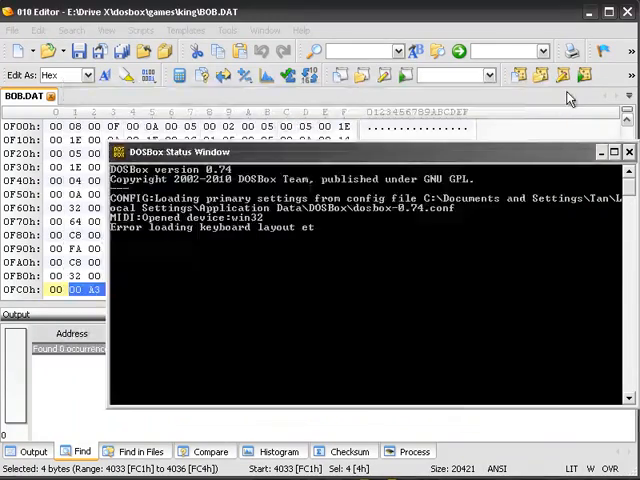
Step: Find all occurrences of the integer 100 in BOB.DAT, locating offset E0Dh
click(629, 151)
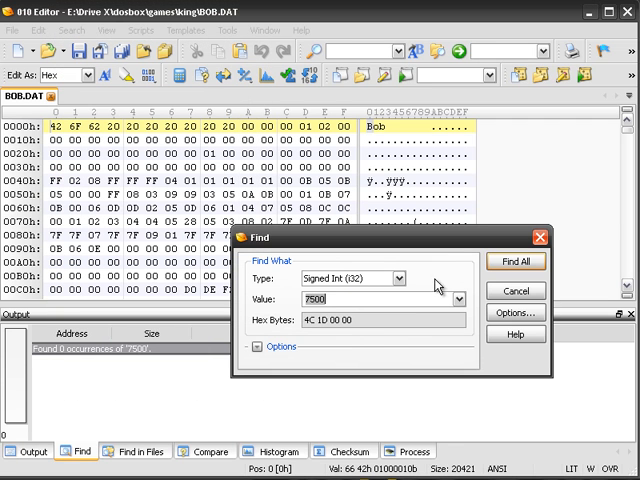
text(100)
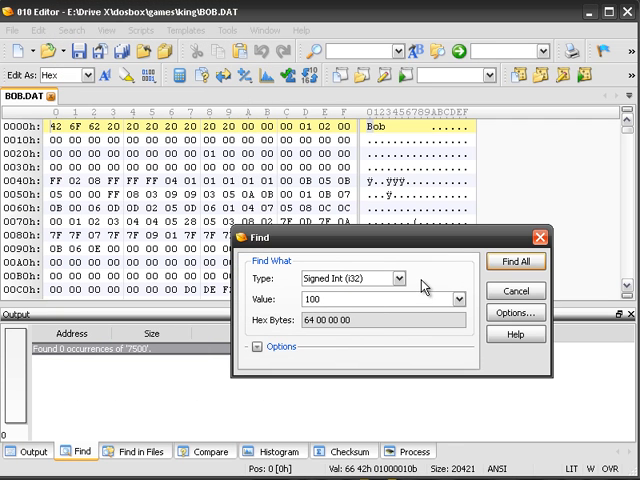
click(514, 261)
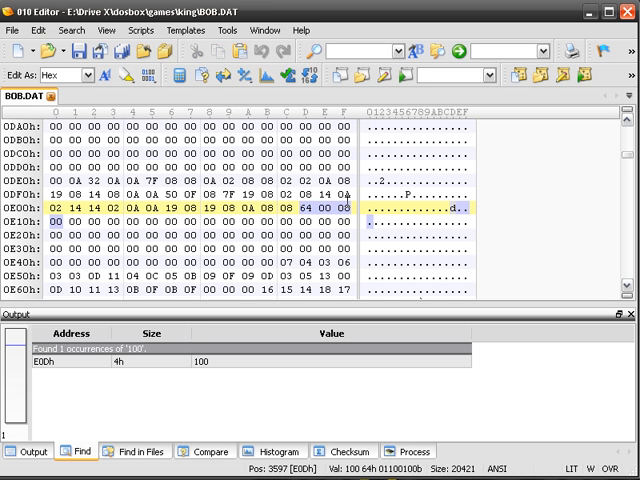
Step: Overtype the leadership value at E0Dh with FF and reselect that byte
text(FF FF)
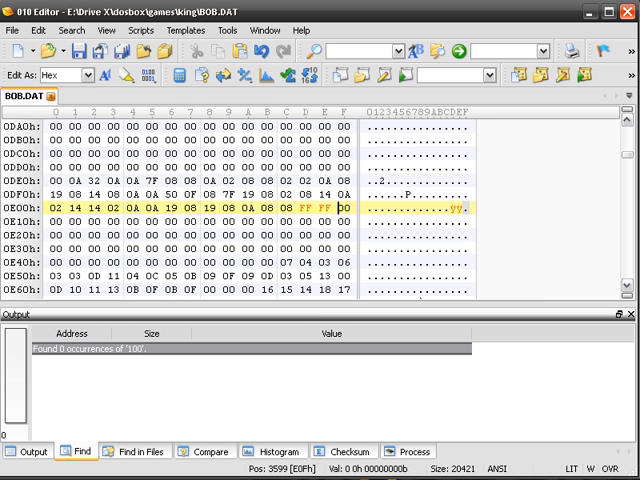
click(20, 472)
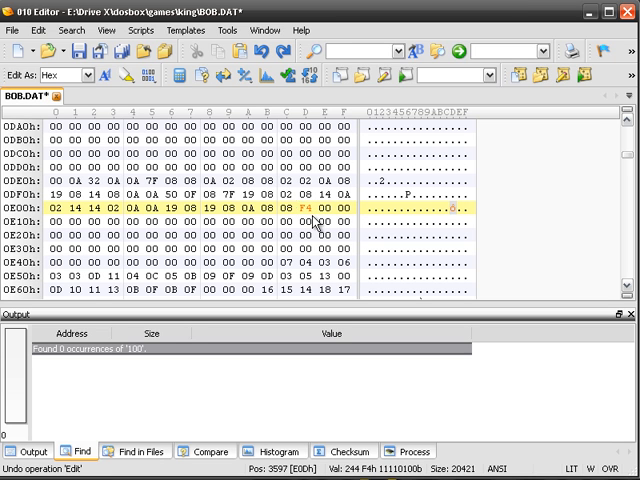
Step: Restore 64 at E0Dh and check in Calculator that decimal 100 is hex 64
text(64)
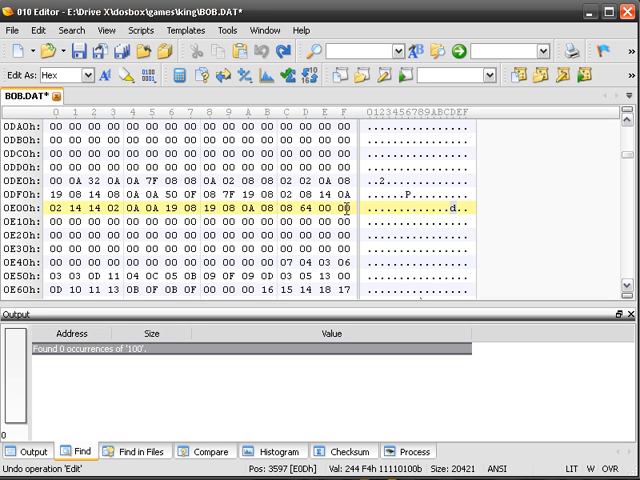
mouse_move(347, 210)
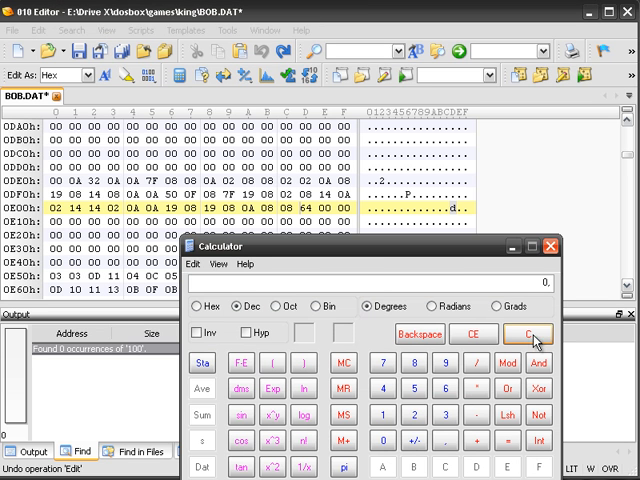
click(384, 415)
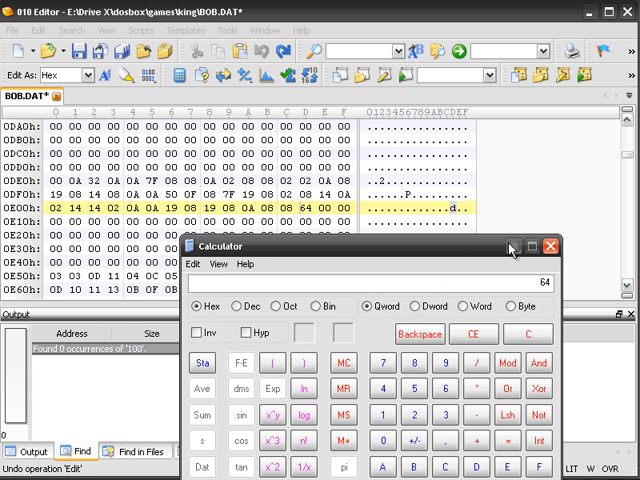
click(550, 246)
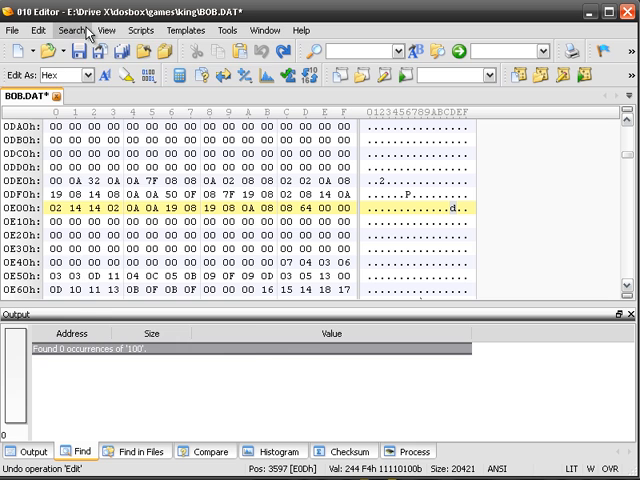
Step: Set the Find dialog to Hex Bytes with value 64, after briefly trying ASCII String
click(70, 30)
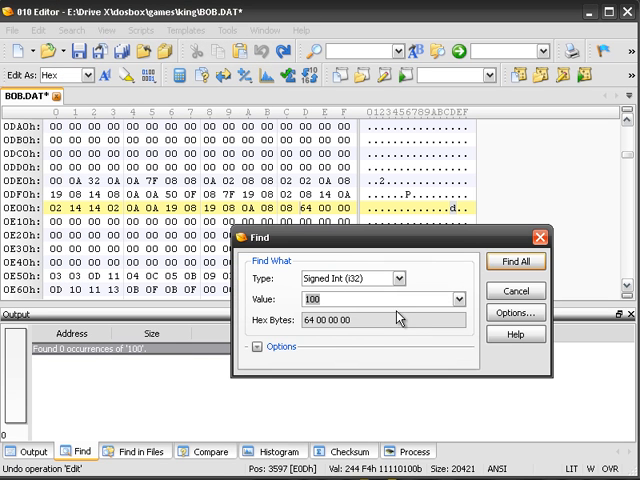
click(280, 346)
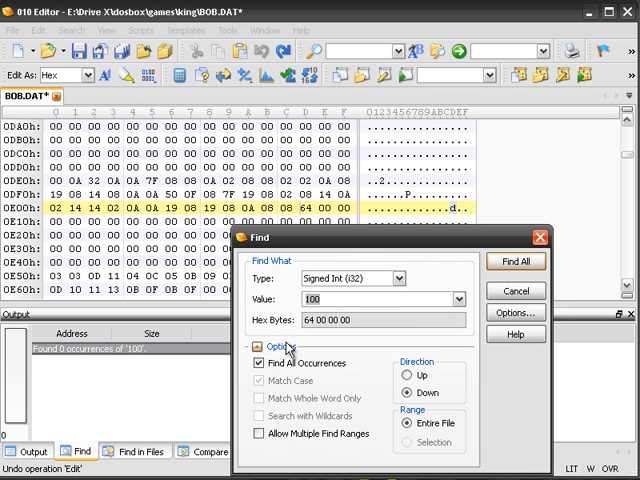
click(280, 347)
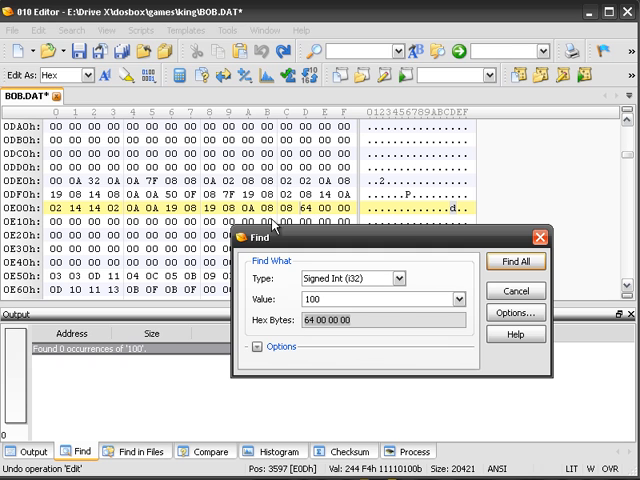
click(392, 278)
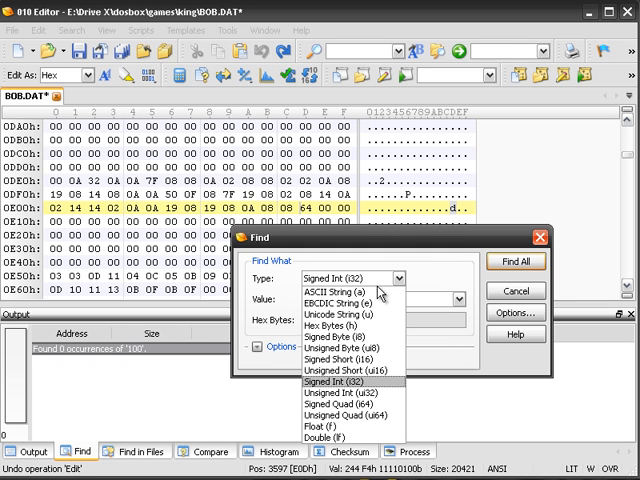
mouse_move(340, 296)
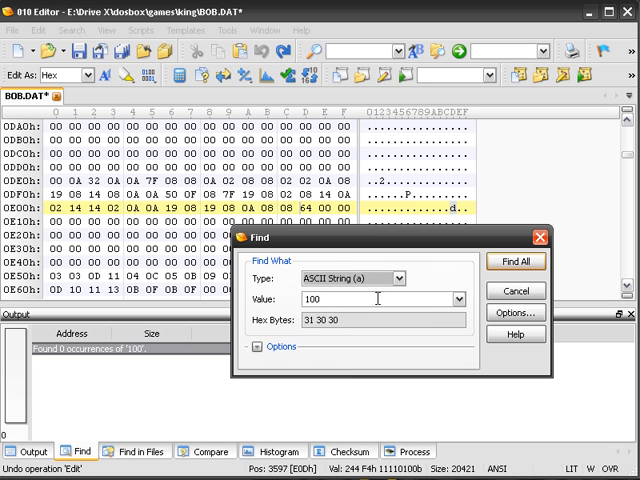
text(d)
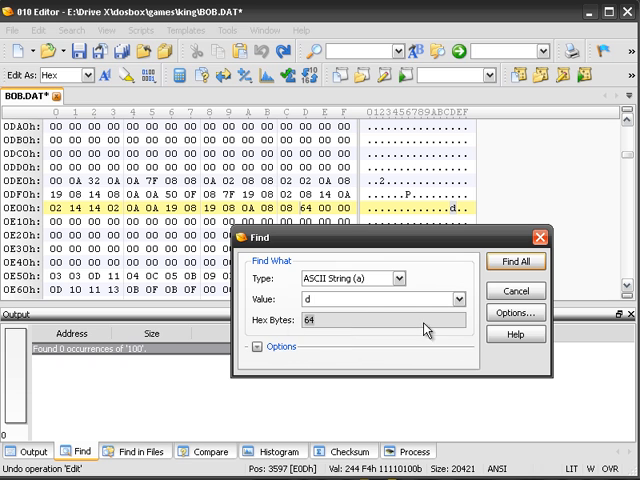
click(398, 278)
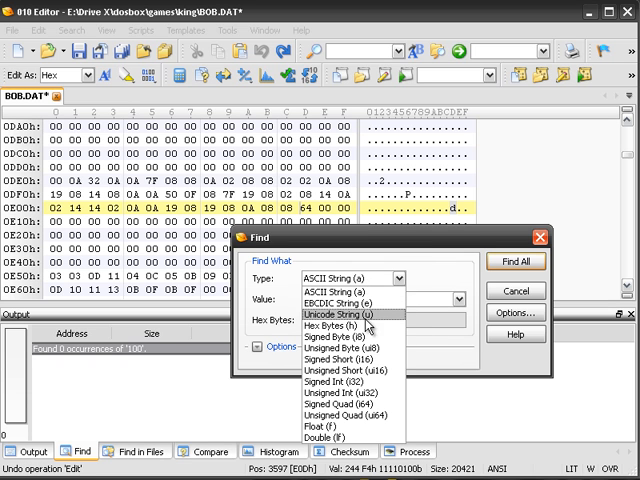
click(337, 324)
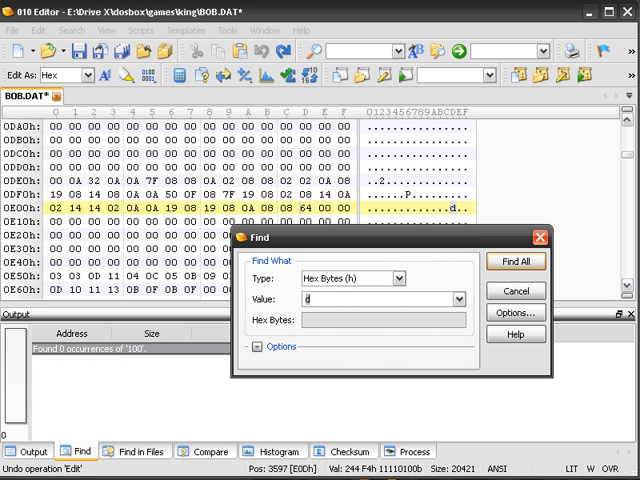
text(64)
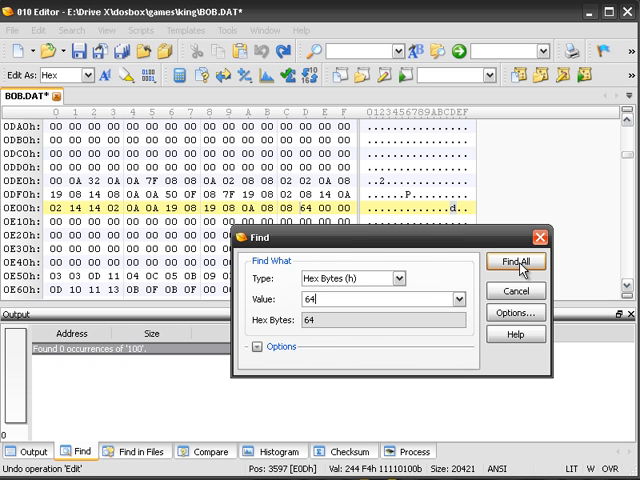
Step: Find all 17 occurrences of byte 64 in BOB.DAT and jump to offset FB3h
click(514, 261)
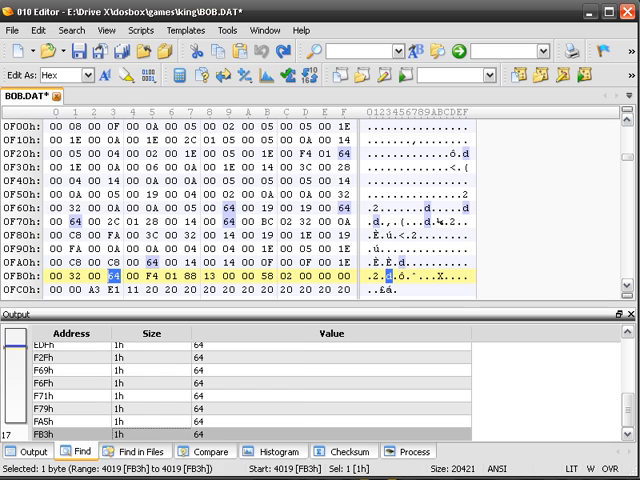
click(15, 475)
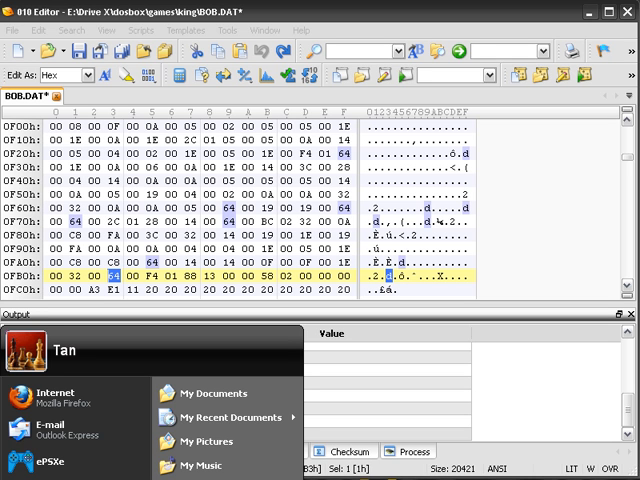
mouse_move(415, 418)
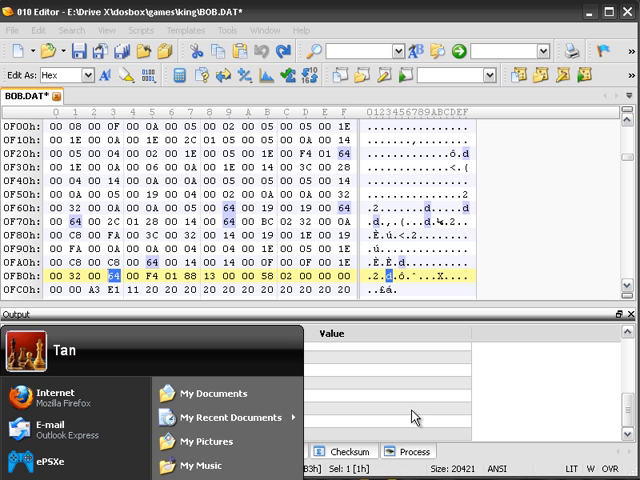